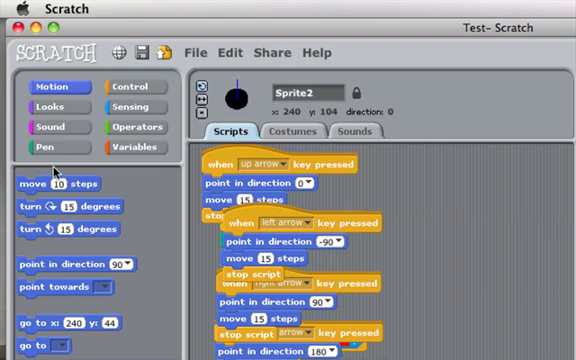
Browse Sprite2's Looks blocks, then its Sensing blocks, in the palette.
left_click(46, 104)
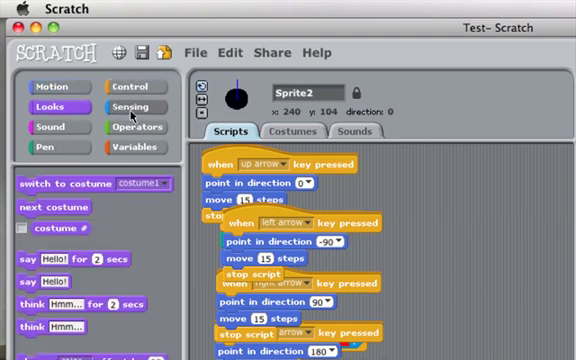
left_click(136, 147)
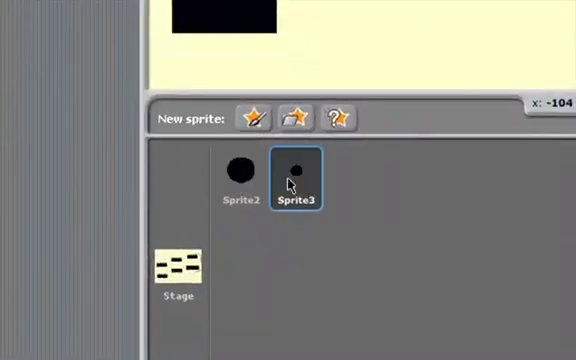
Select Sprite3 in the sprite list to view its scripts.
left_click(179, 265)
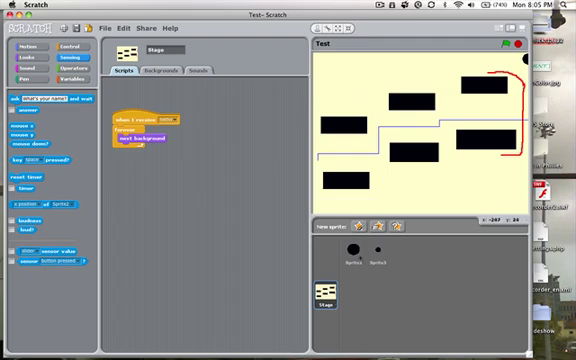
Select Sprite2 to show its arrow-key, position-reset and touching-color scripts.
left_click(353, 258)
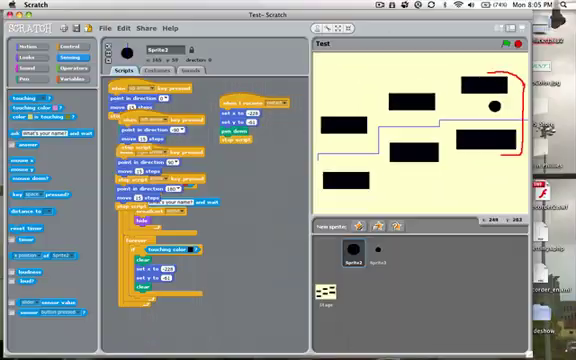
left_click(505, 43)
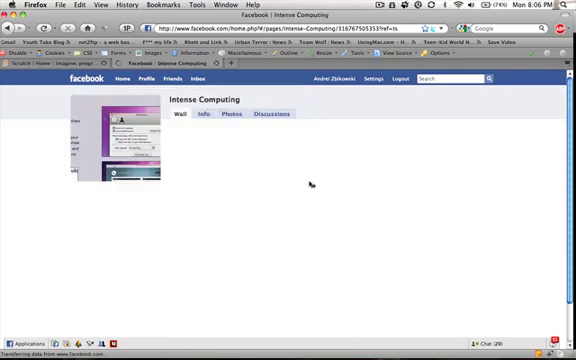
Load the Intense Computing Facebook page on its Wall of YouTube video posts.
left_click(188, 114)
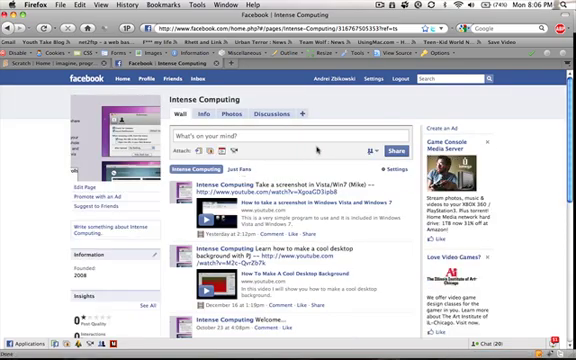
mouse_move(299, 101)
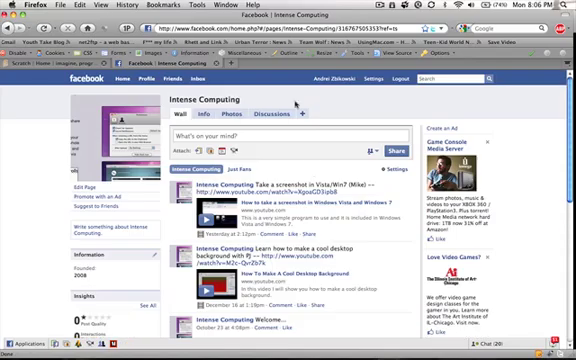